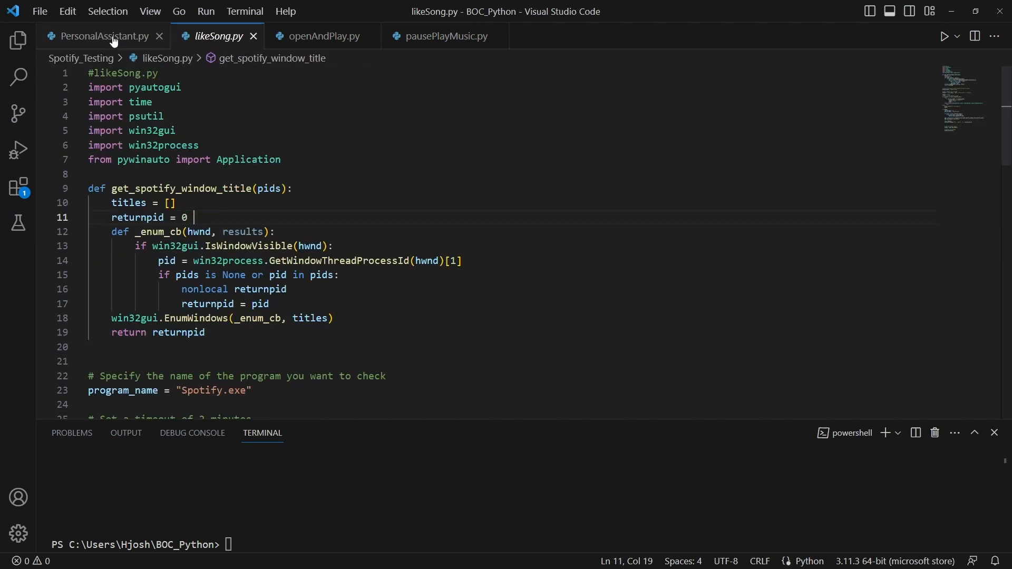
Show PersonalAssistant.py with its 'start music' and 'pause music' command branches.
{"action": "left_click", "coordinate": [100, 36]}
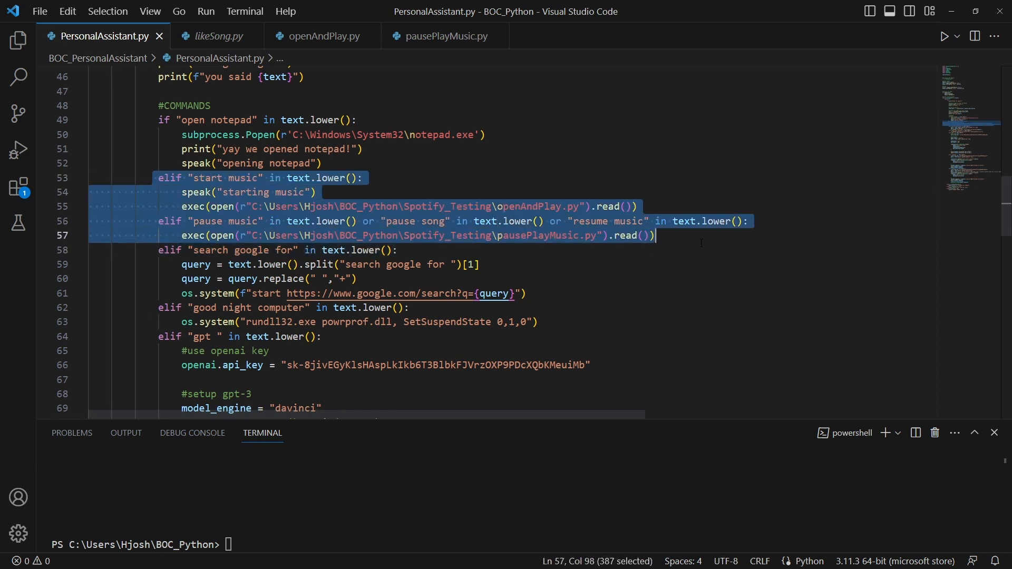
Return to likeSong.py and point at the returnpid logic in get_spotify_window_title.
{"action": "left_click", "coordinate": [216, 36]}
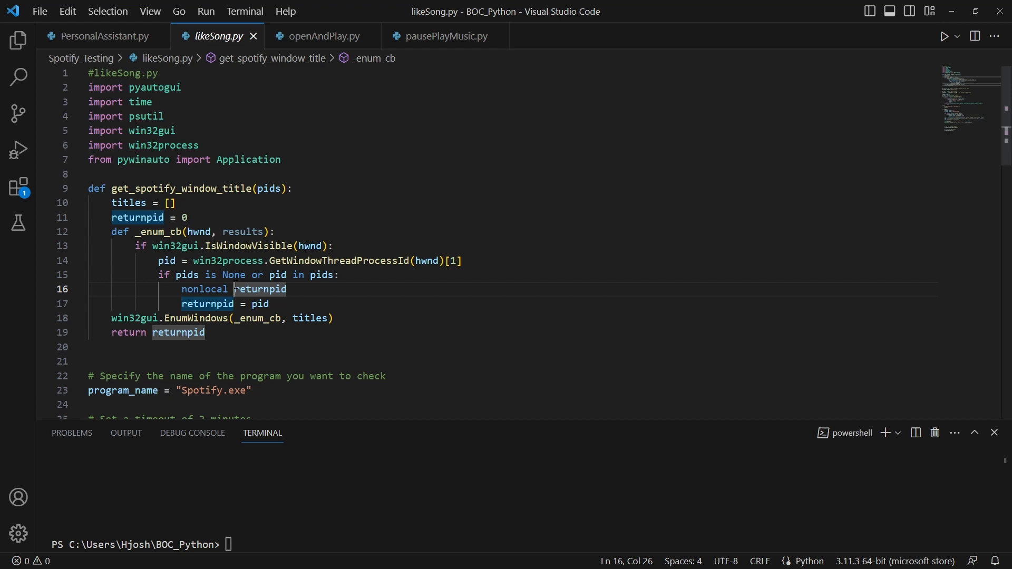
{"action": "left_click", "coordinate": [125, 116]}
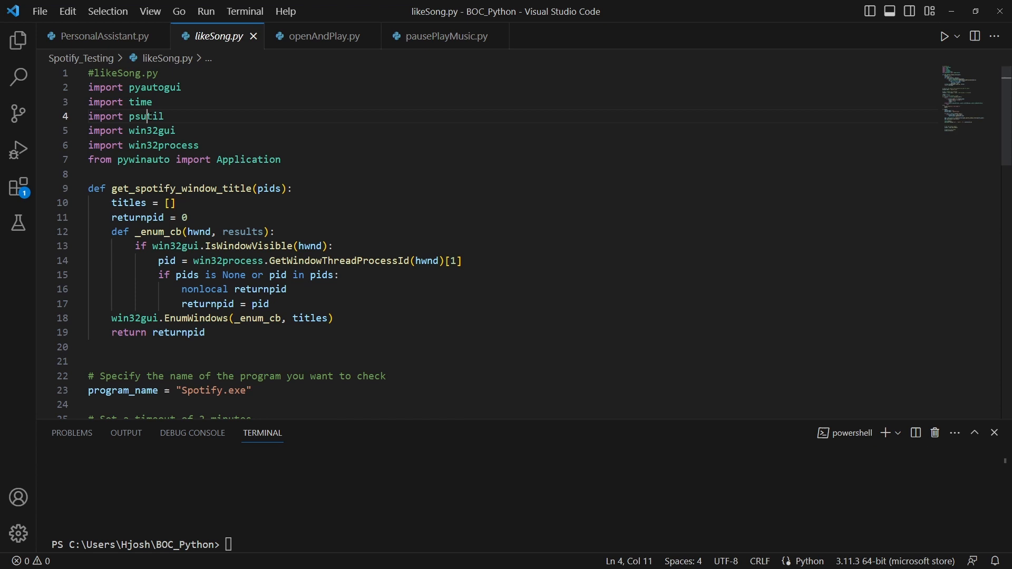
{"action": "double_click", "coordinate": [248, 159]}
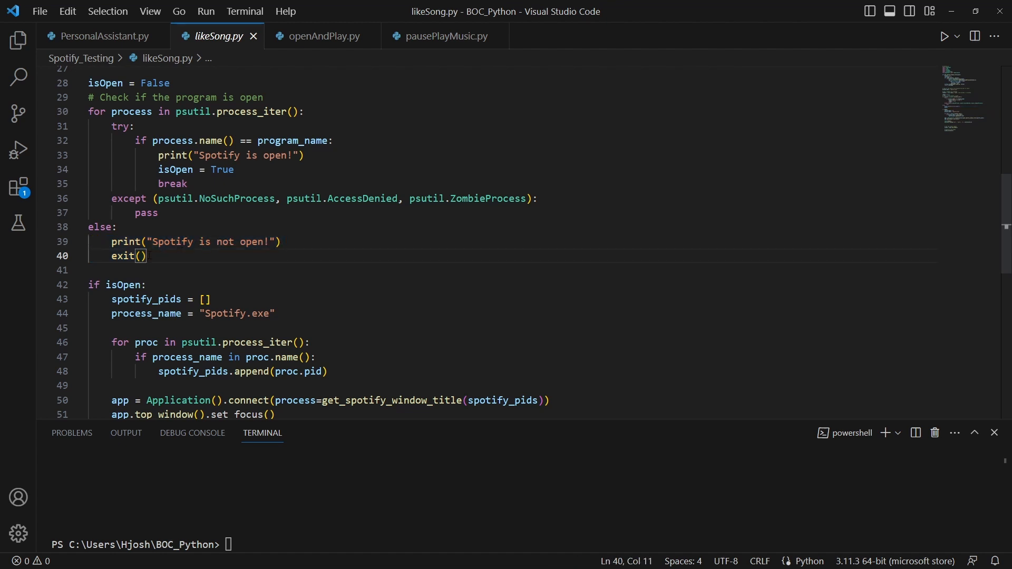
{"action": "scroll", "scroll_direction": "down", "scroll_amount": 3}
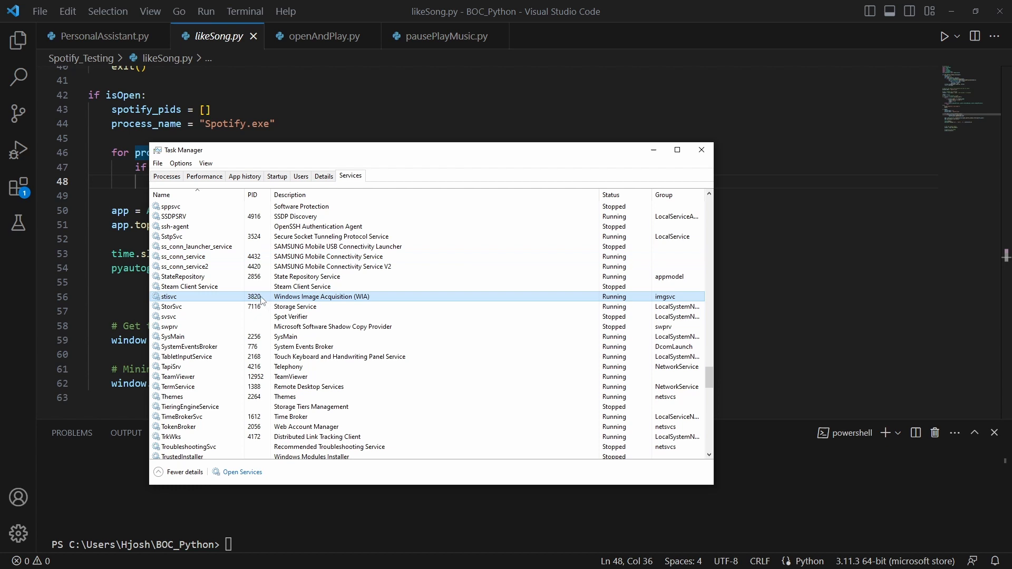
View Task Manager's Processes list showing Spotify, then close Task Manager.
{"action": "left_click", "coordinate": [166, 176]}
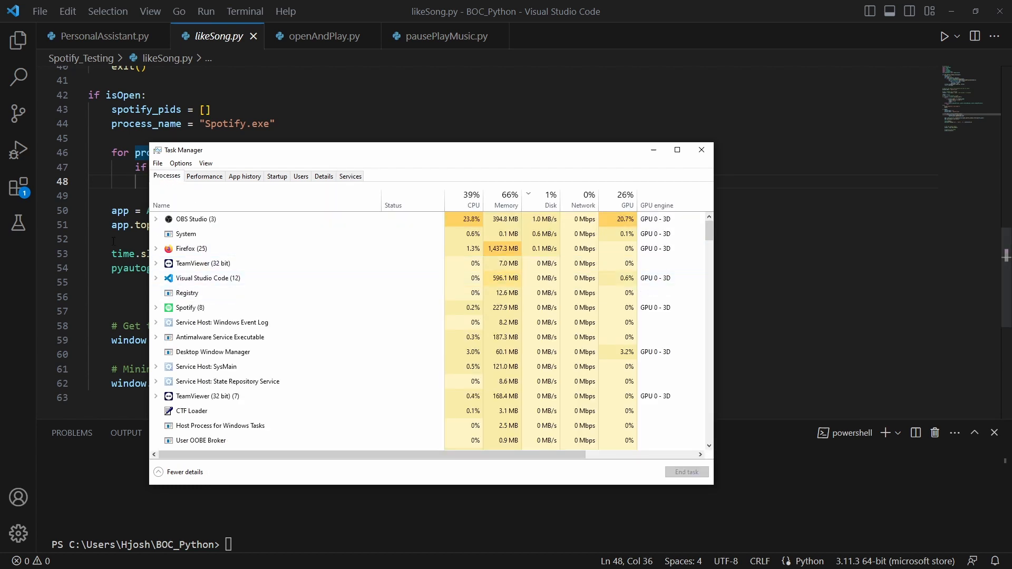
{"action": "left_click", "coordinate": [702, 150]}
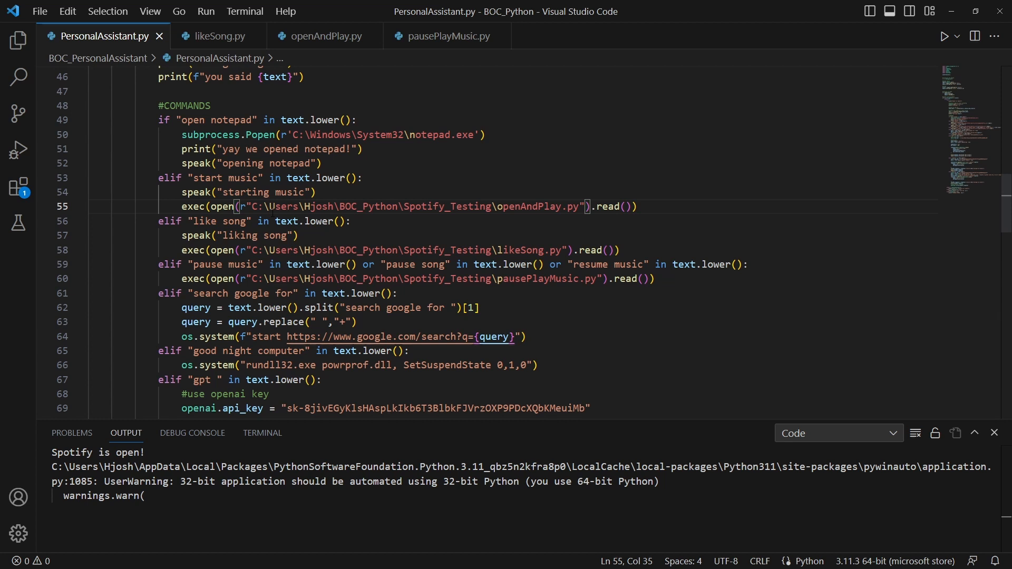
{"action": "scroll", "scroll_direction": "down", "scroll_amount": 3}
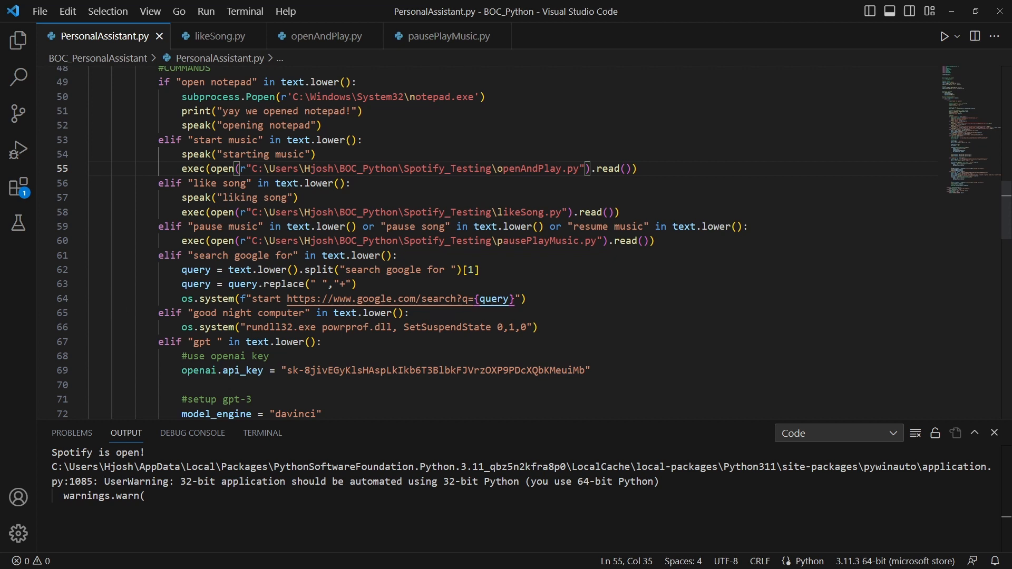